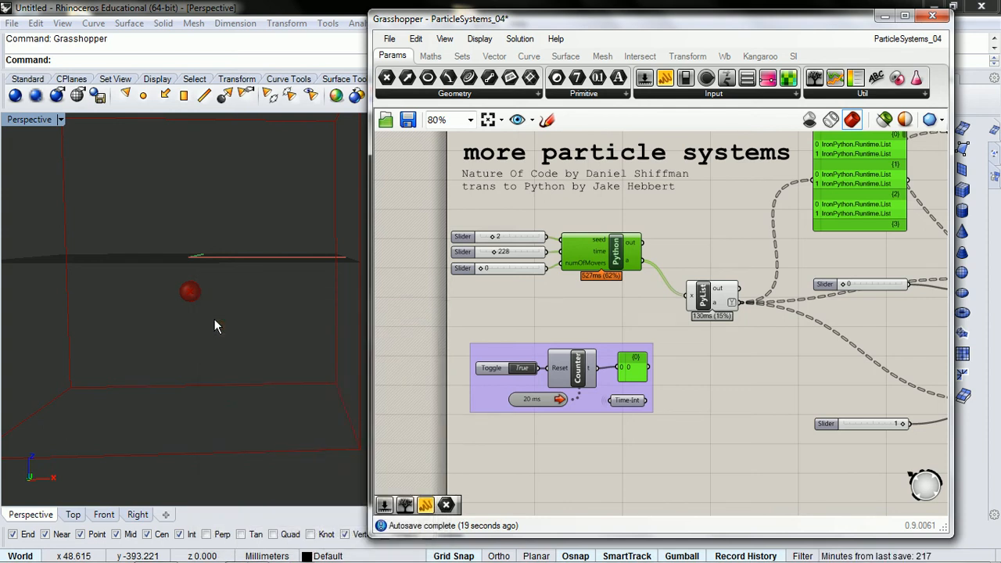
mouse_move(609, 256)
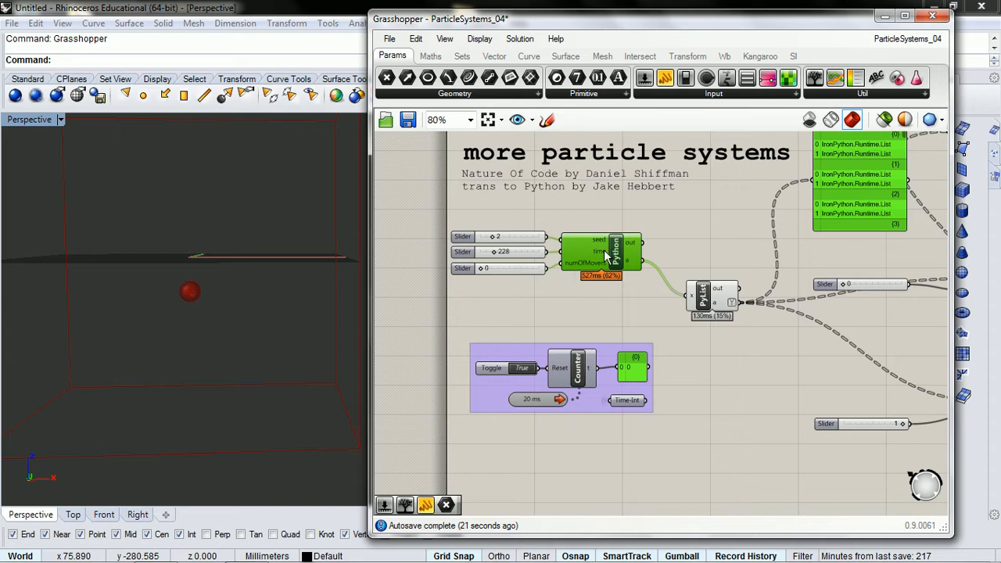
Add a for loop over numOfPS above the ParticleSystem creation line in the Python script.
double_click(602, 250)
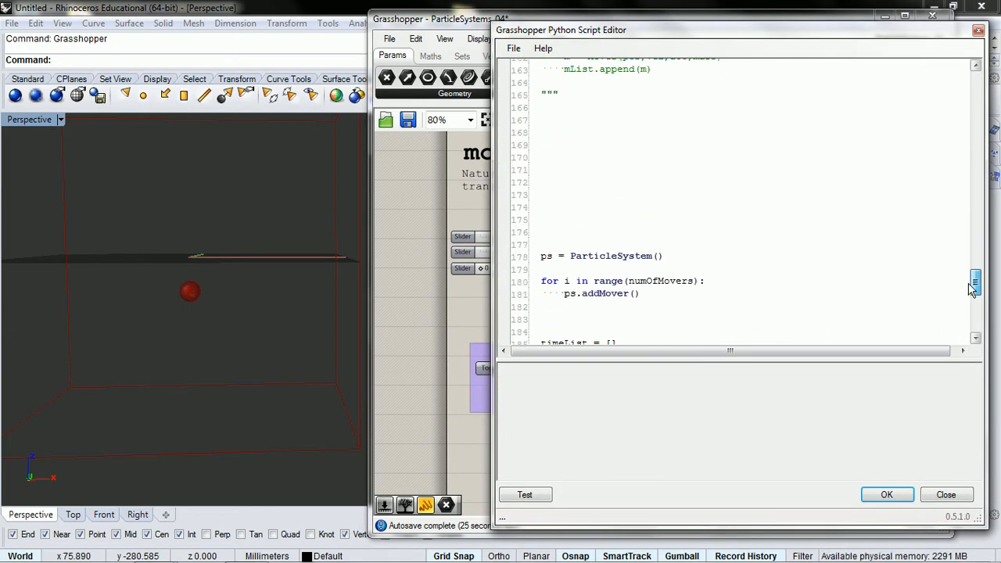
scroll("up", 3)
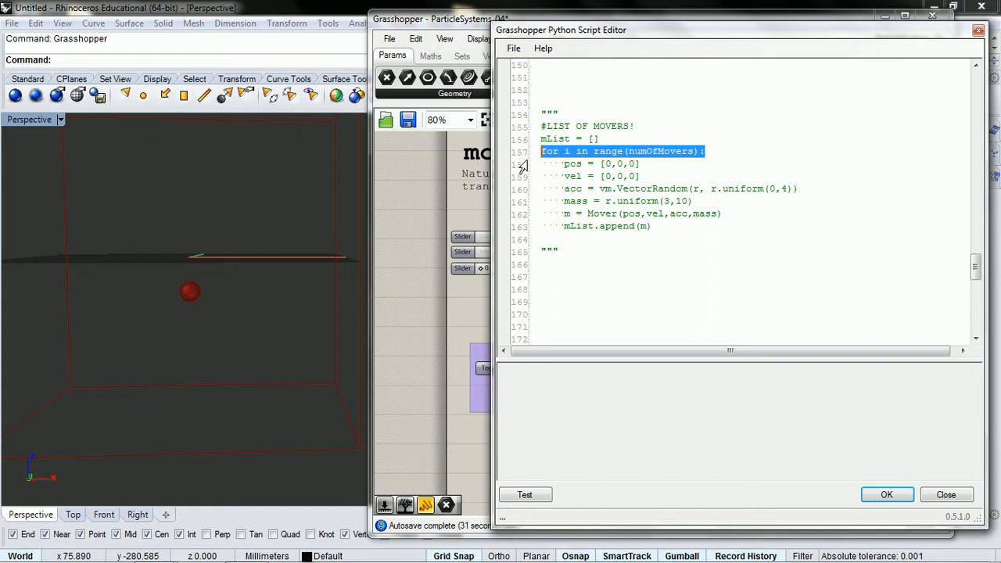
scroll("down", 3)
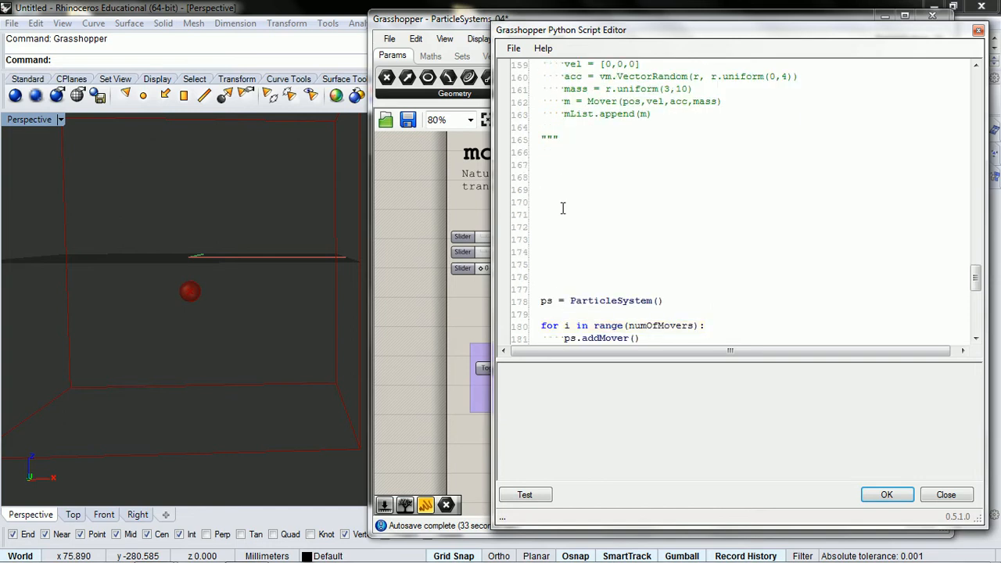
type("for i in range(numOfM):")
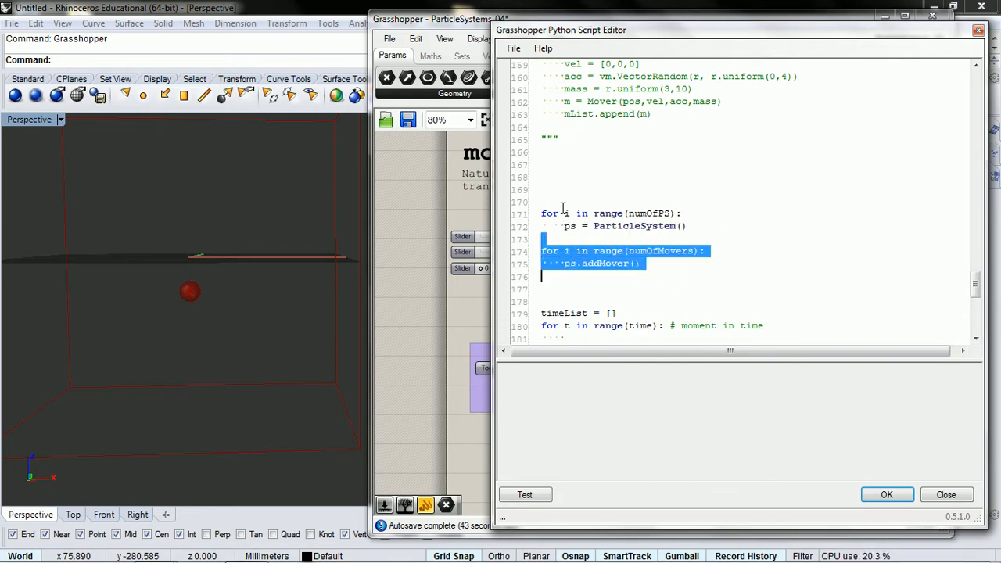
Delete the add-mover loop, add psList = [] and append each ps inside the loop.
key("Delete")
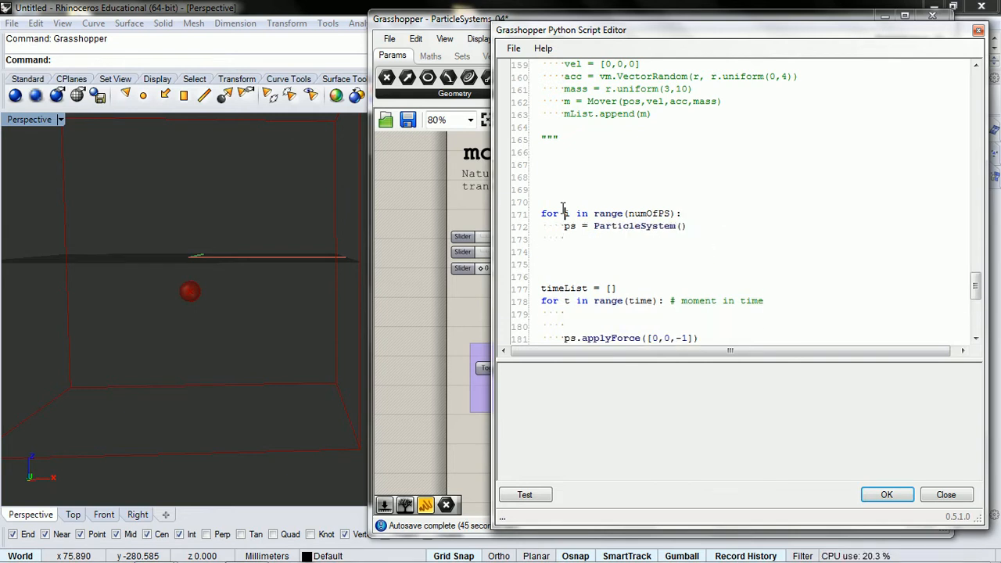
type("psL")
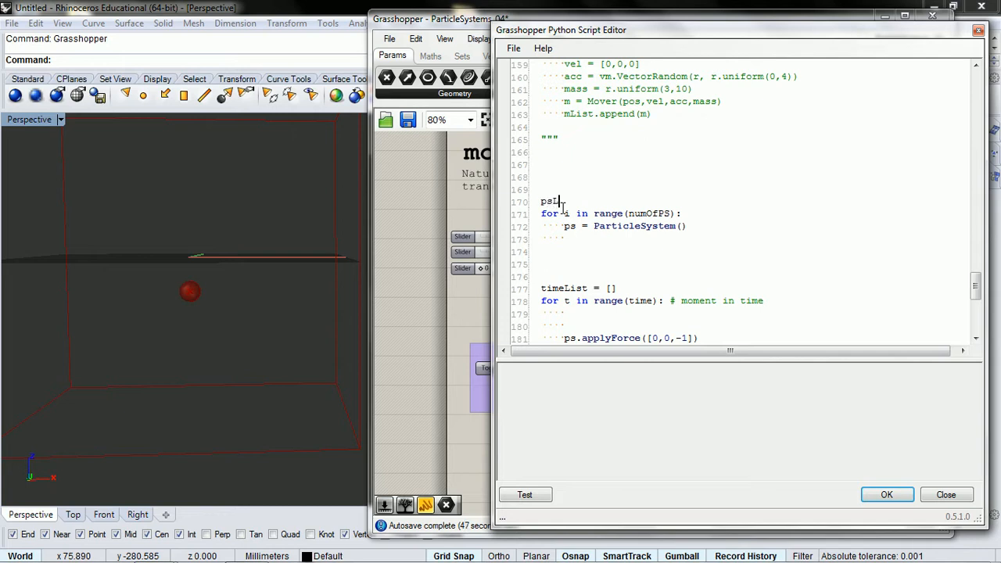
type("ist =")
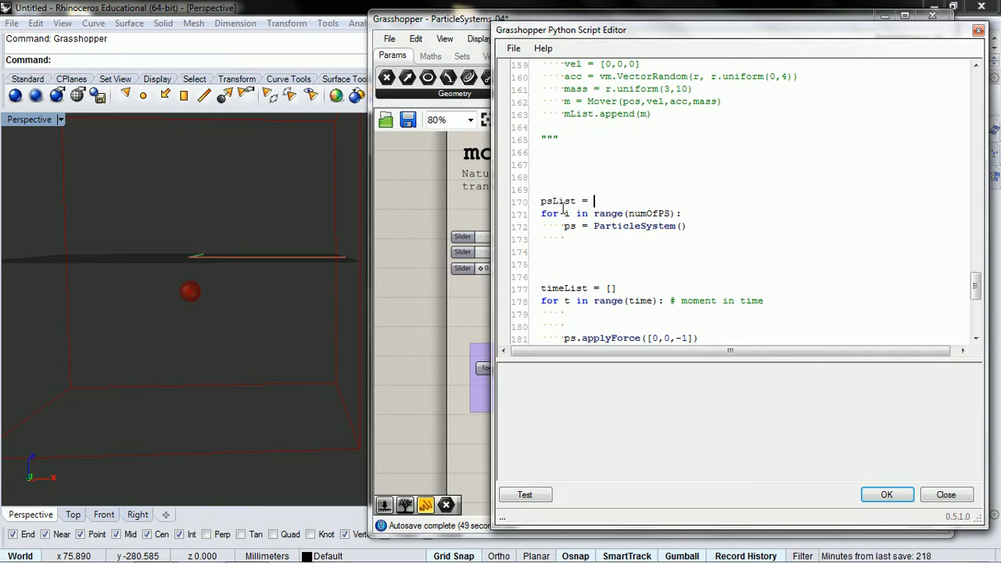
type("[]")
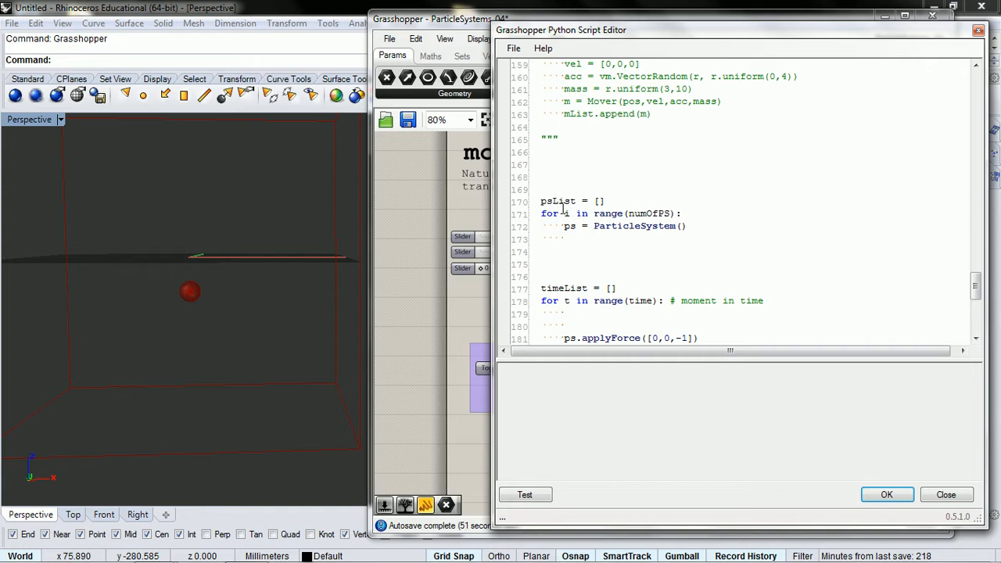
type("psList.")
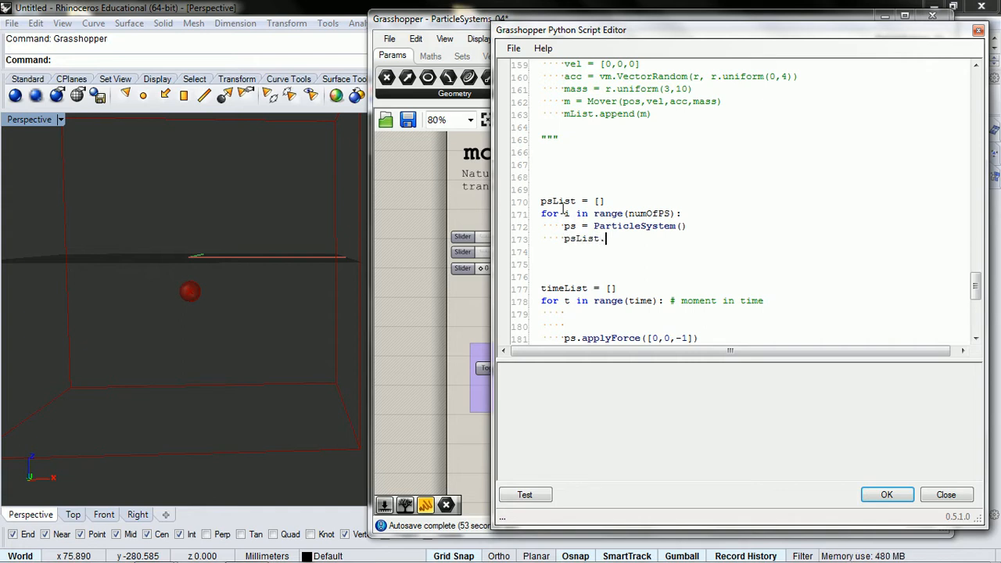
type("append(")
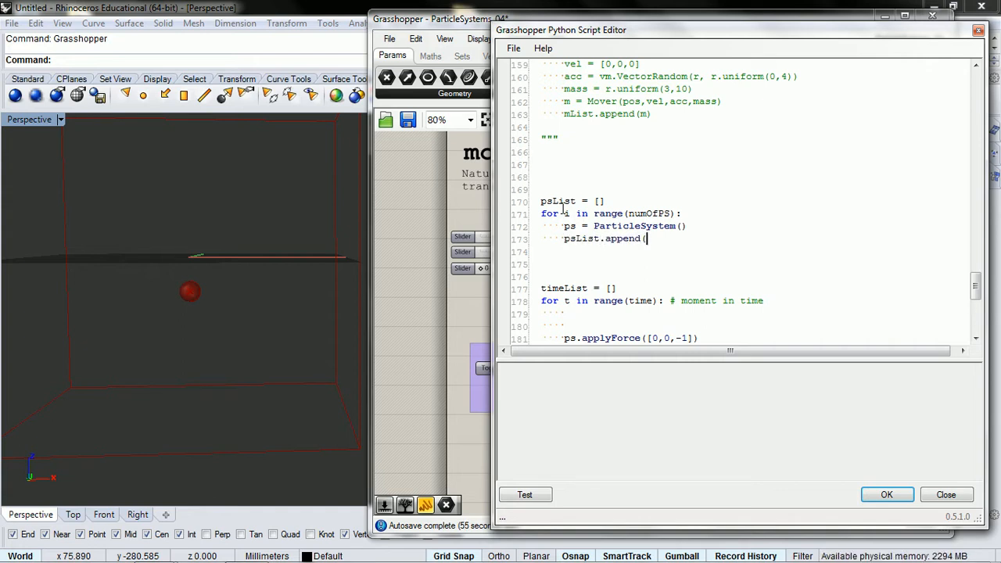
type("ps)")
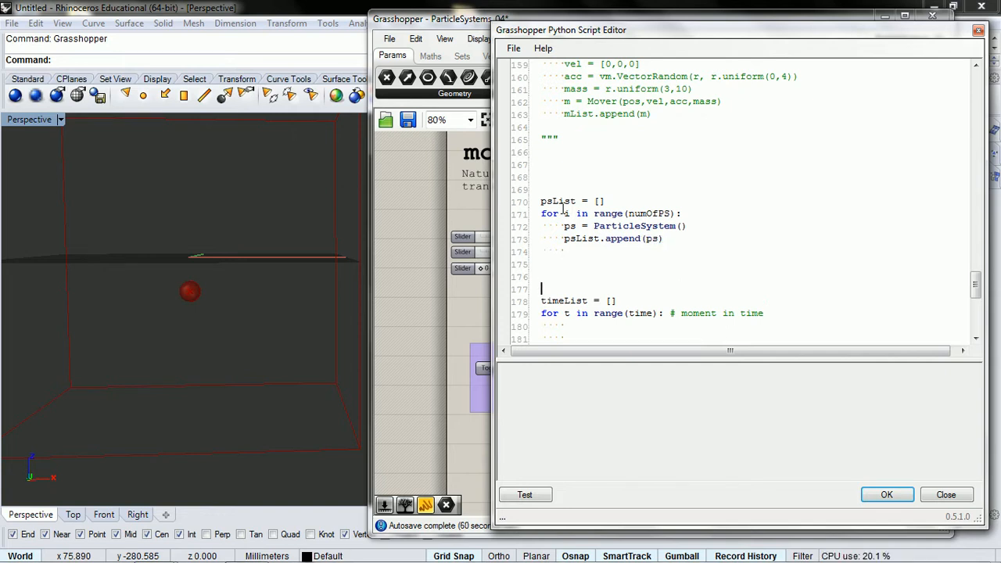
Wrap applyForce and update in 'for ps in psList:', extending posList with ps.getPositions().
scroll("down", 3)
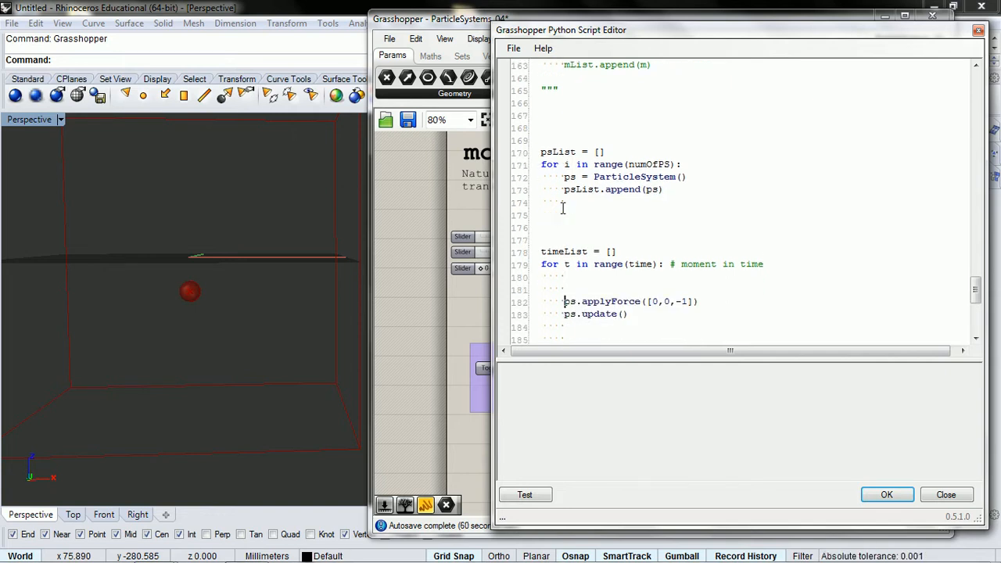
type("for")
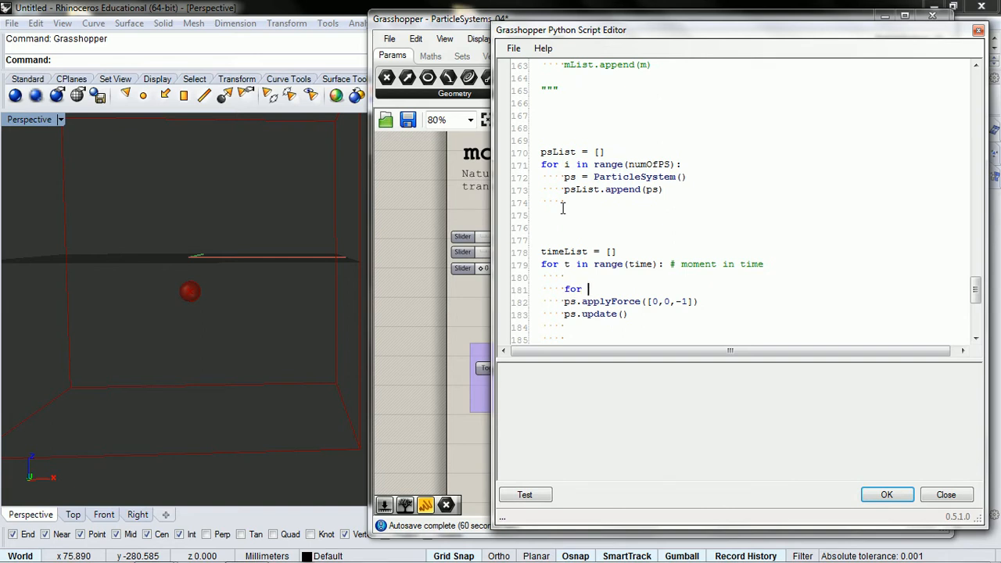
type("ps in")
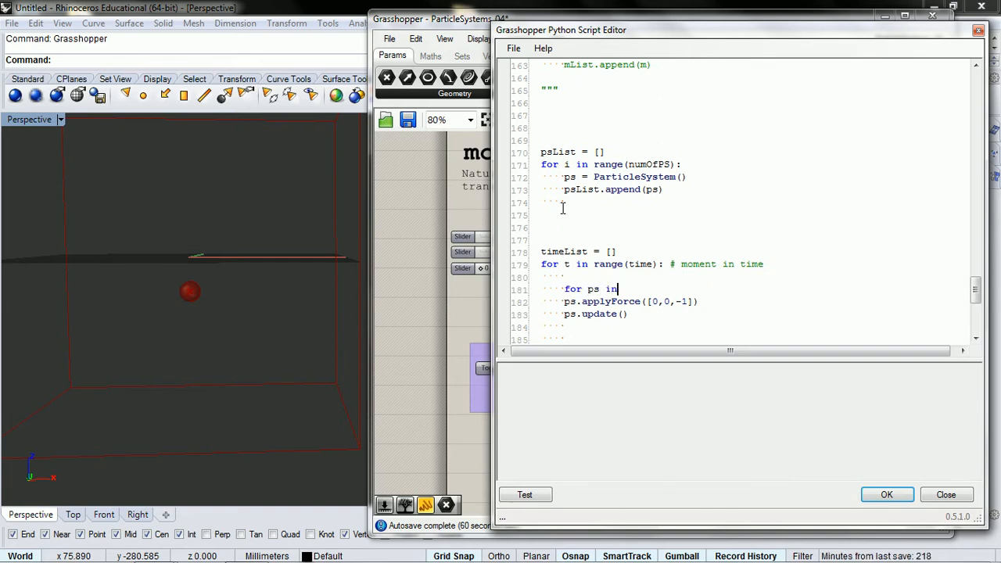
type("psList")
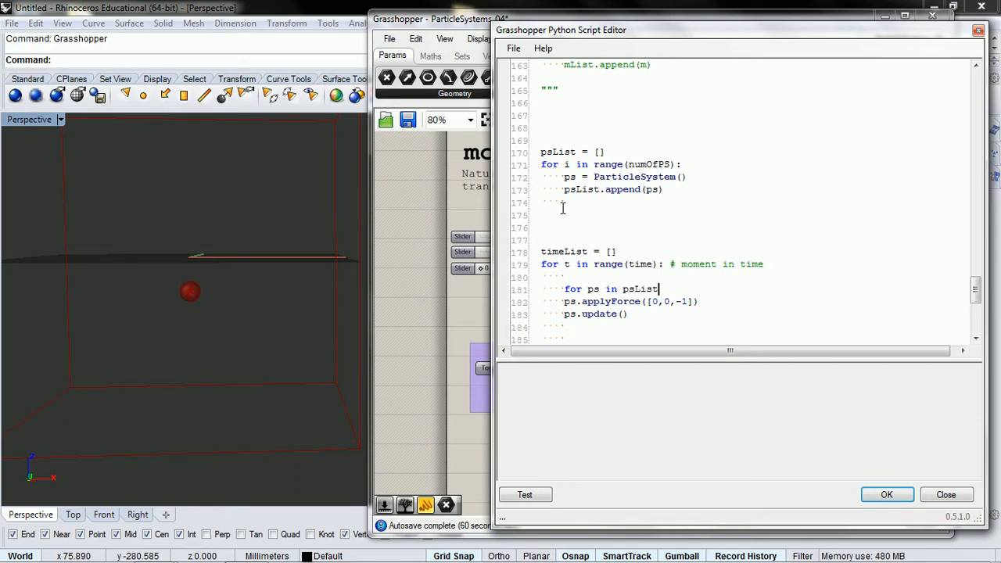
type(":")
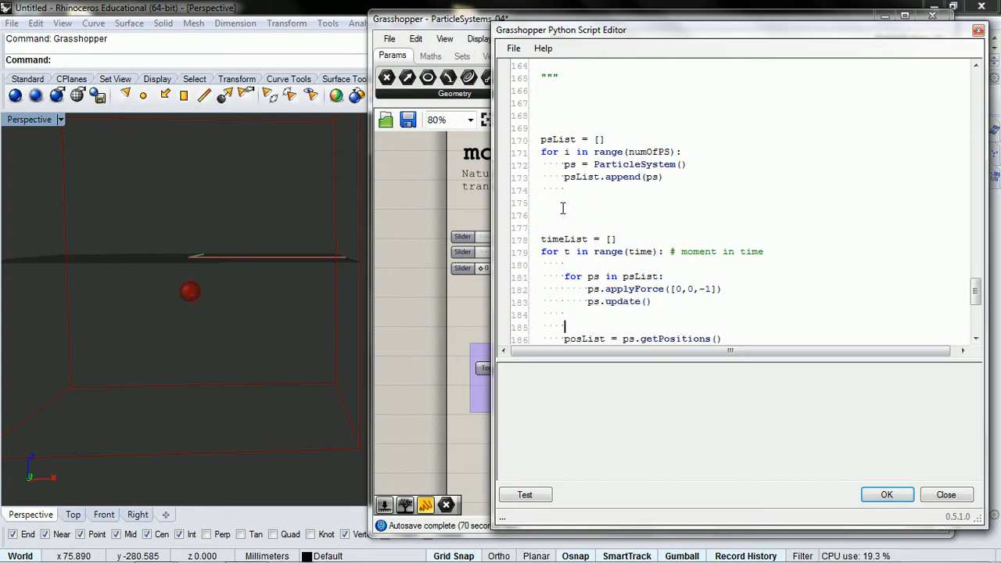
scroll("down", 3)
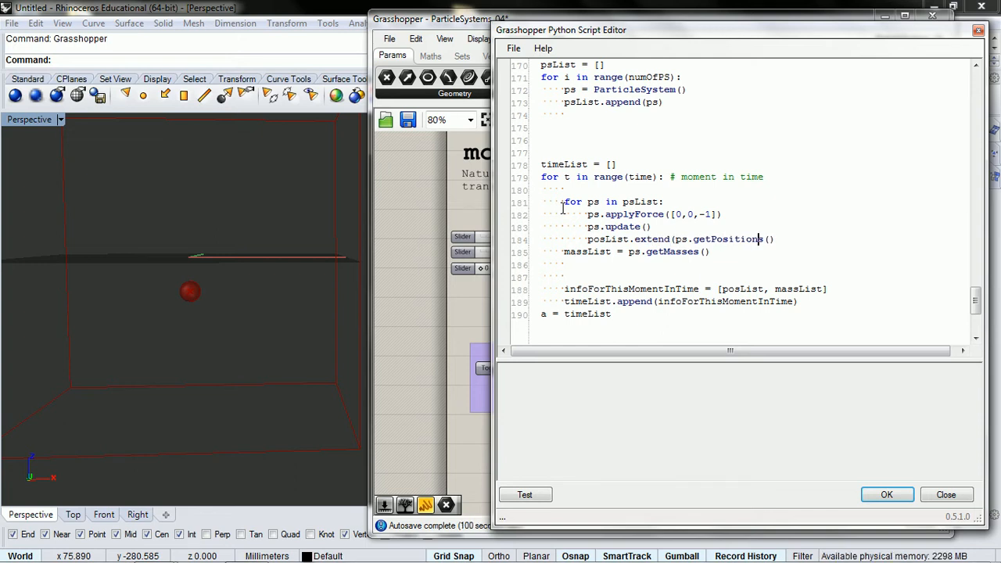
left_click(771, 239)
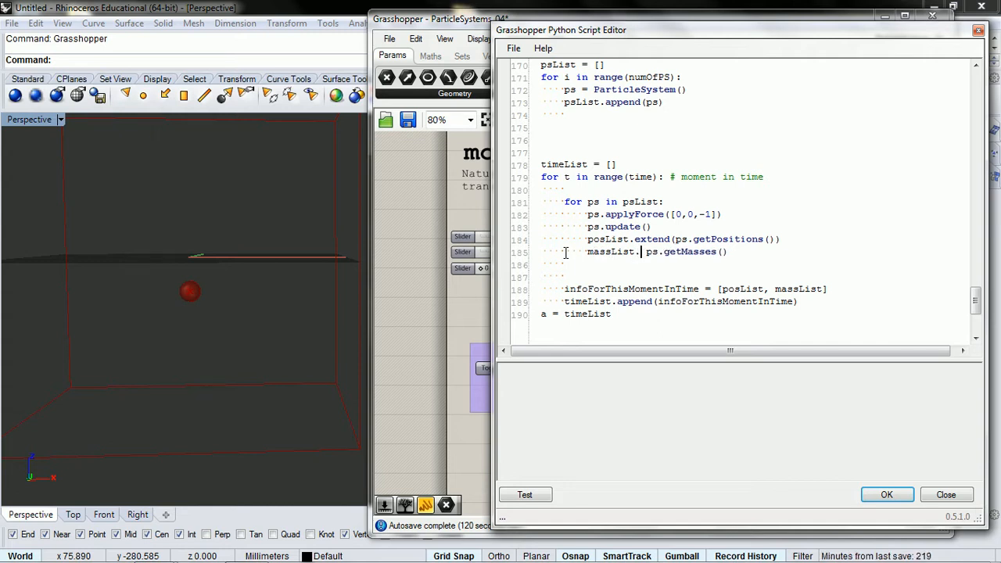
Extend massList with ps.getMasses(), reset posList and massList each step, then test and accept.
type("extend(")
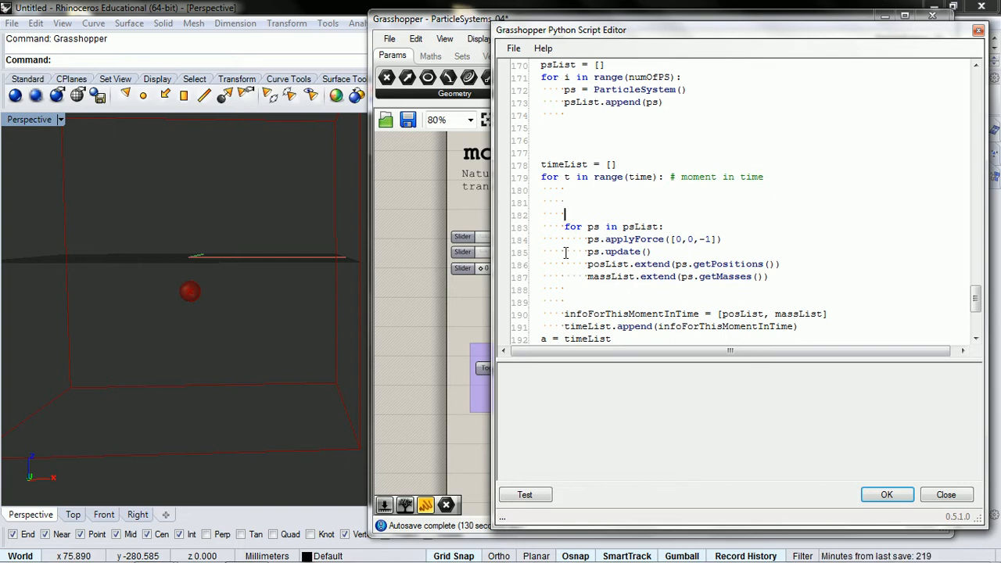
type("posLis")
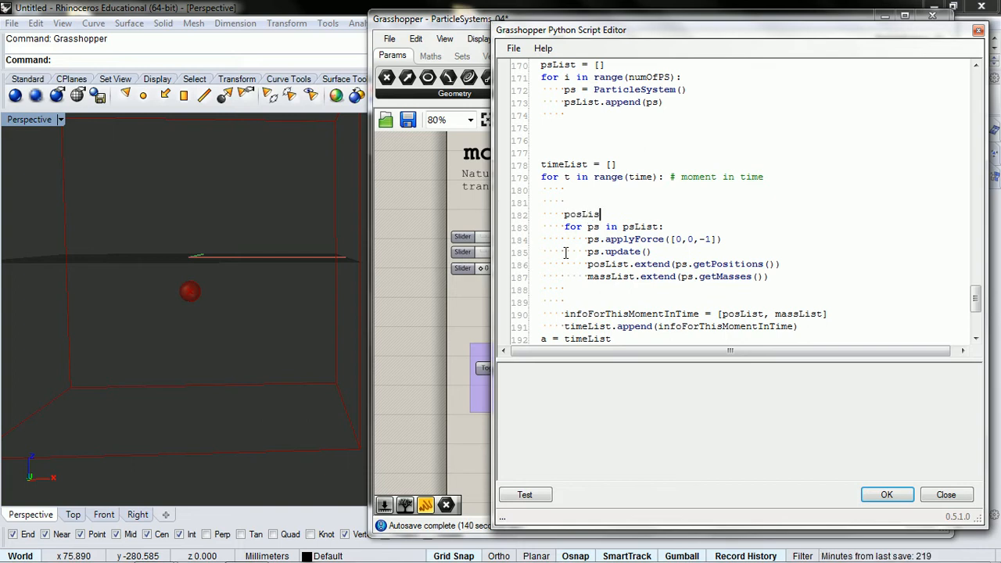
type("= []")
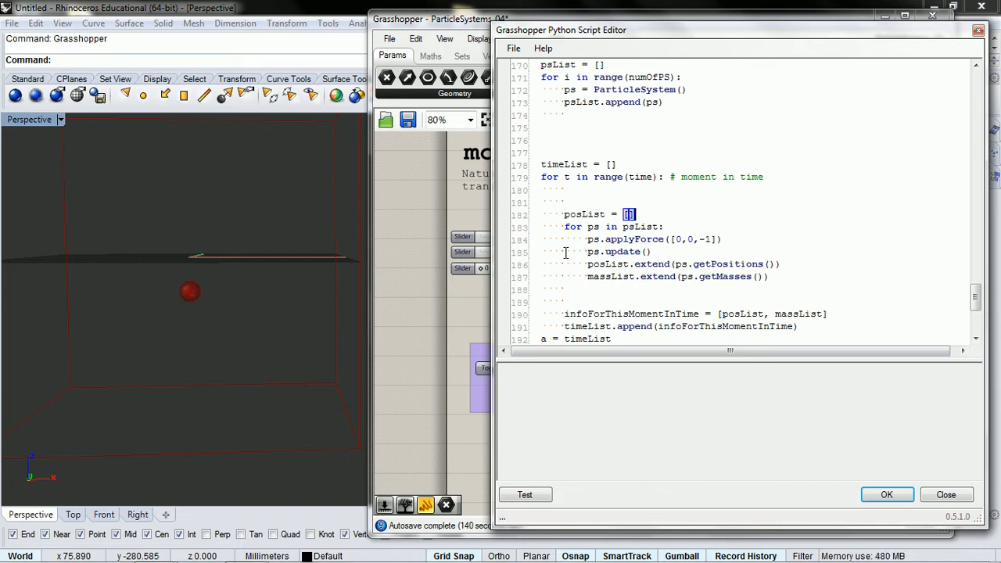
type("massList = [")
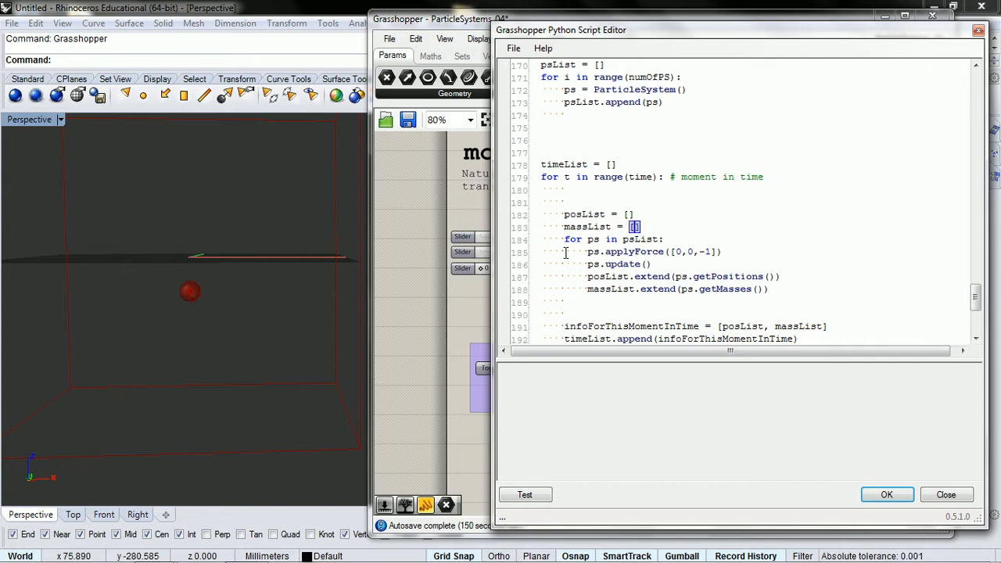
scroll("down", 3)
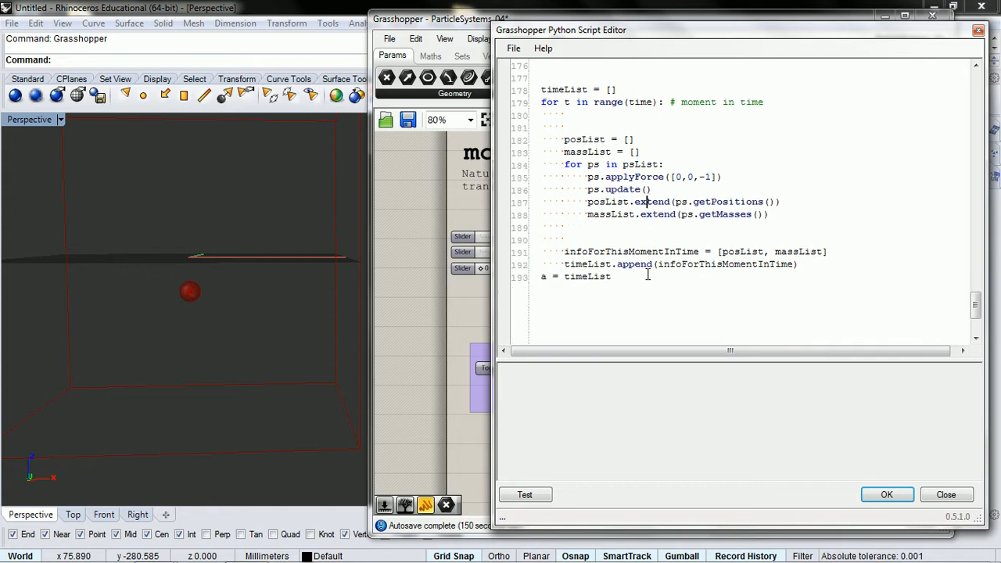
left_click(525, 494)
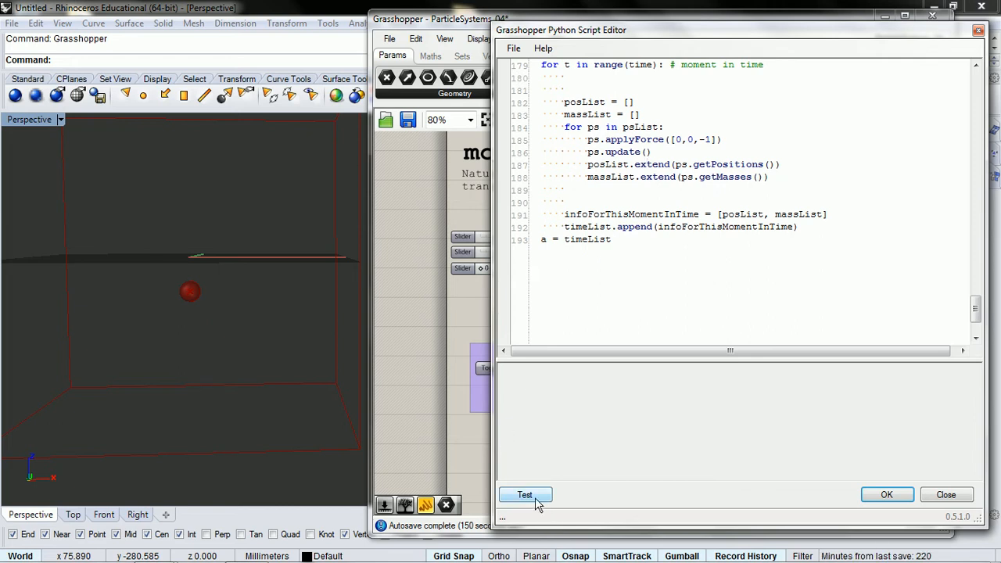
left_click(525, 494)
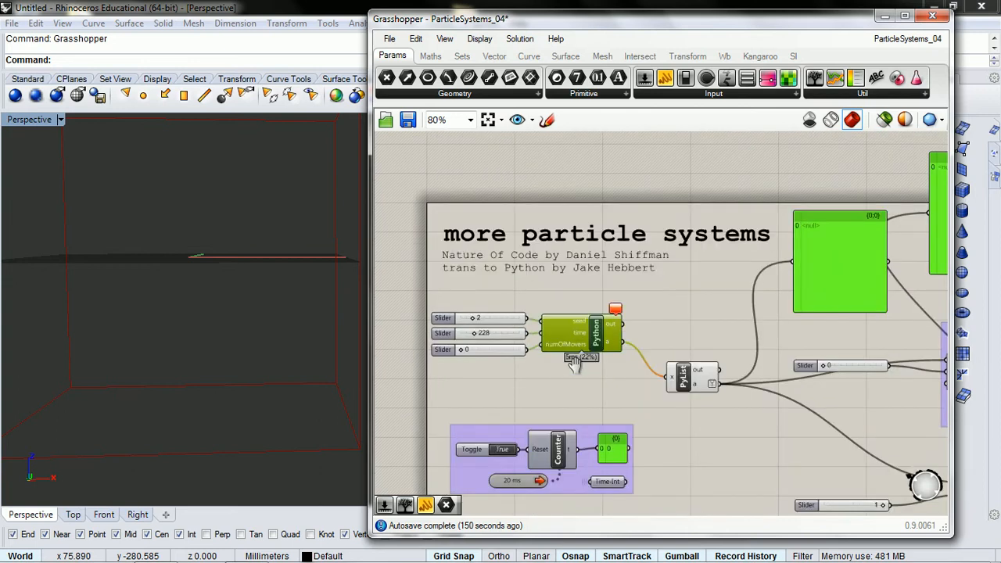
Rename the component's numOfMovers input to numOfPS.
right_click(568, 344)
type("numOfps")
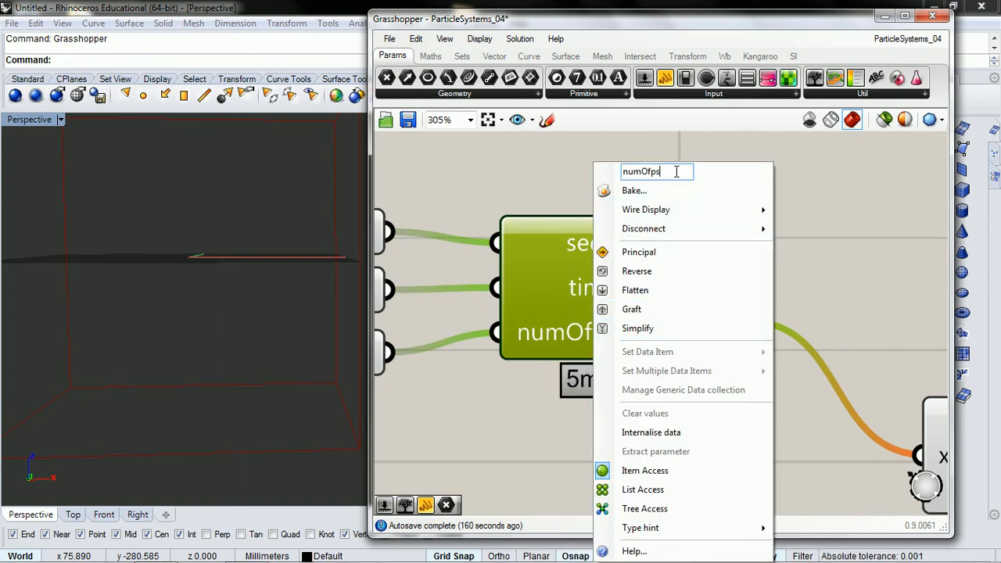
key("backspace")
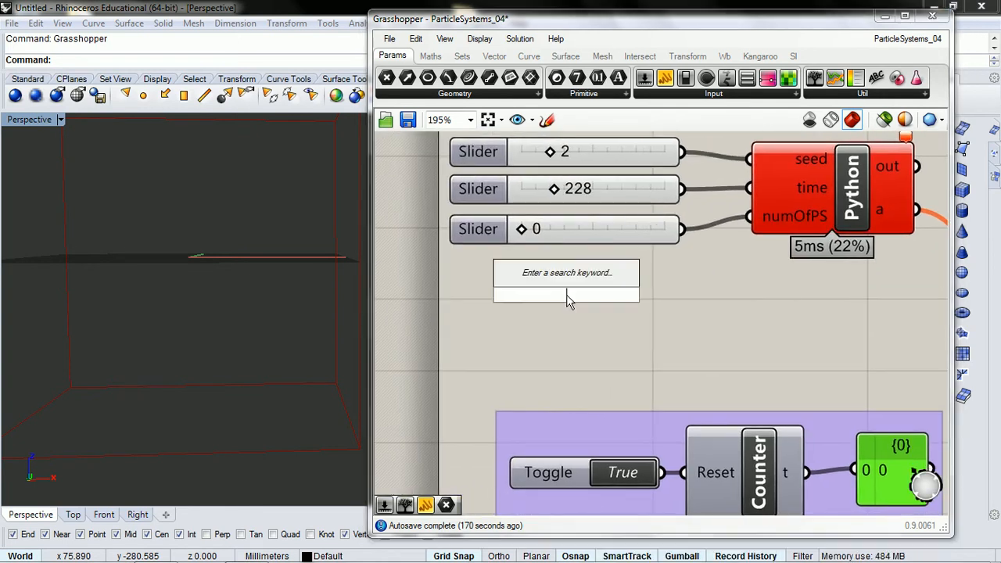
Add an integer Number Slider named numOfMovers, set to 3, wired into numOfPS.
type("sld")
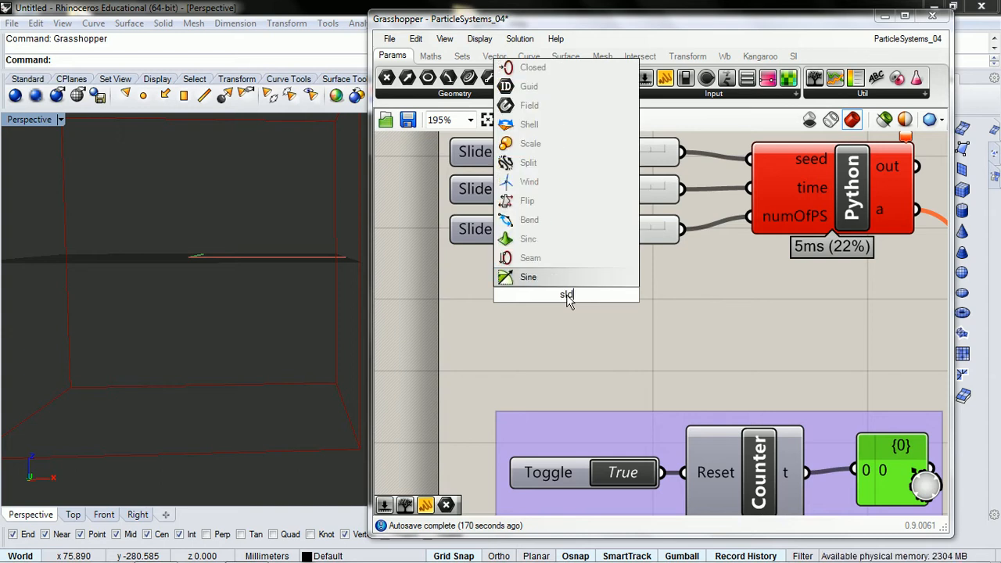
type("e")
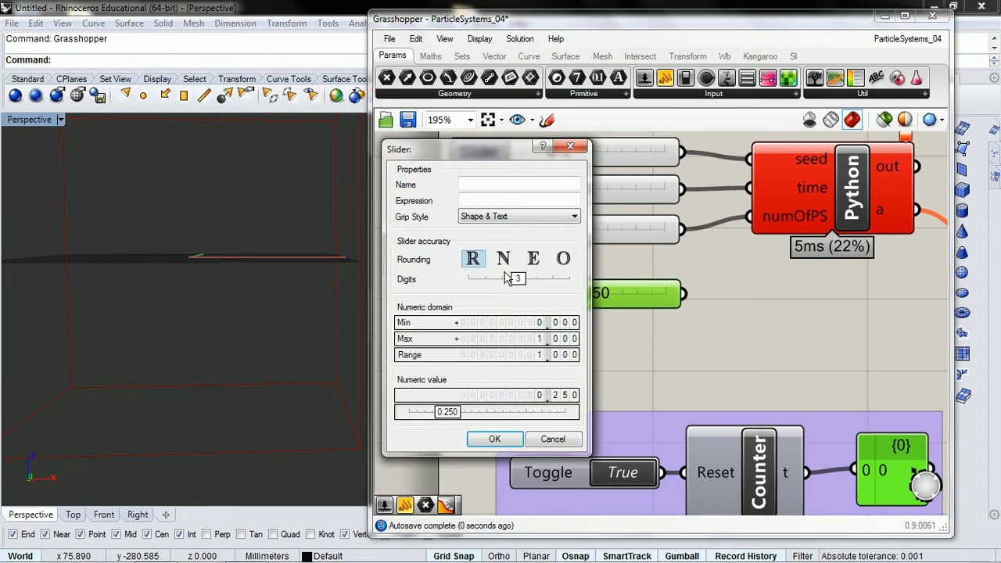
left_click(503, 258)
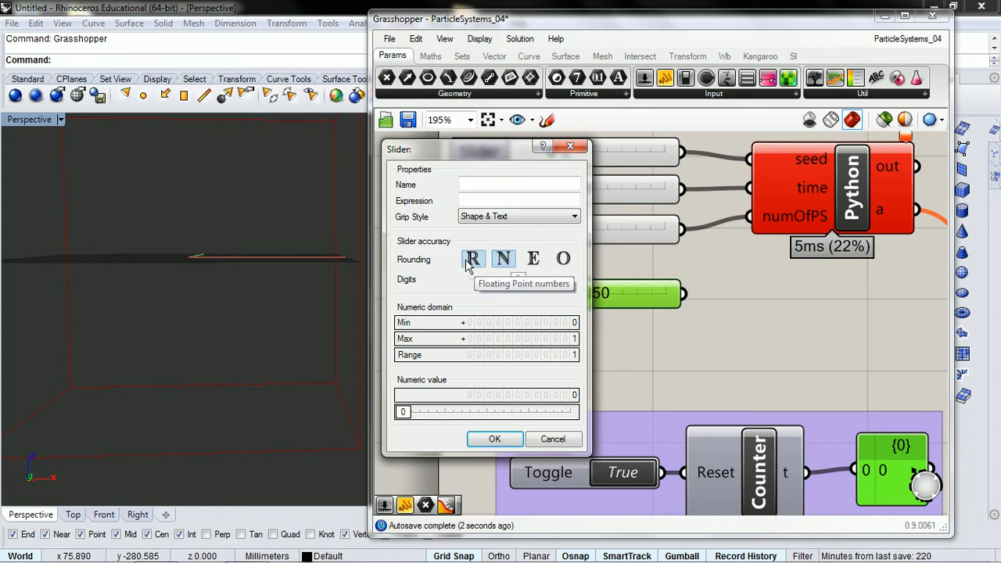
left_click(503, 258)
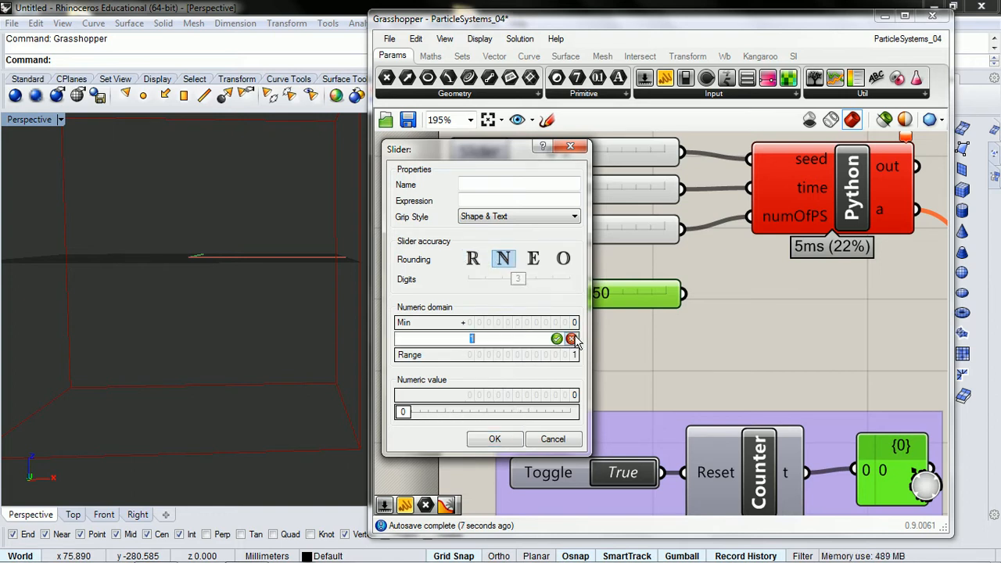
left_click(558, 338)
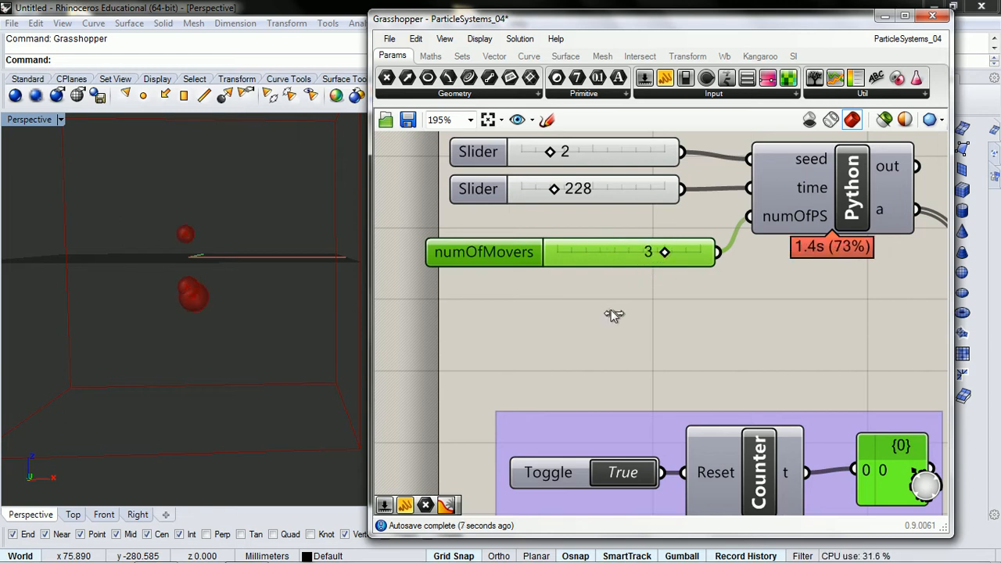
scroll("down", 3)
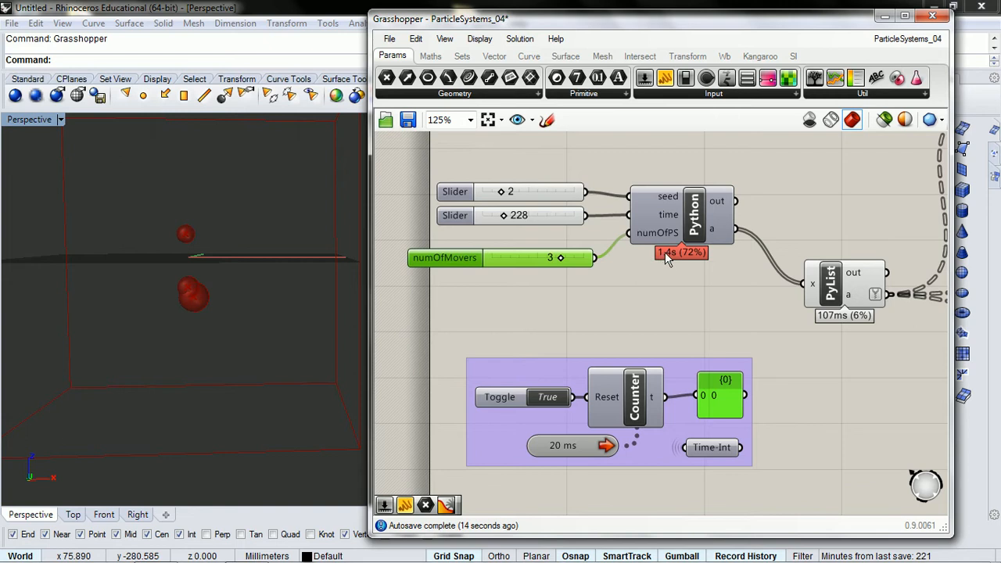
right_click(602, 235)
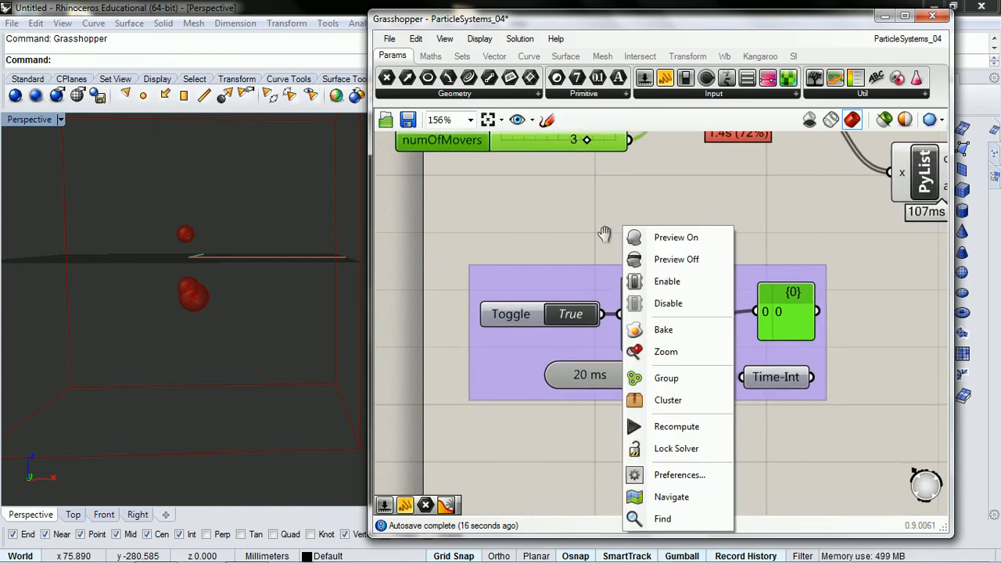
double_click(571, 314)
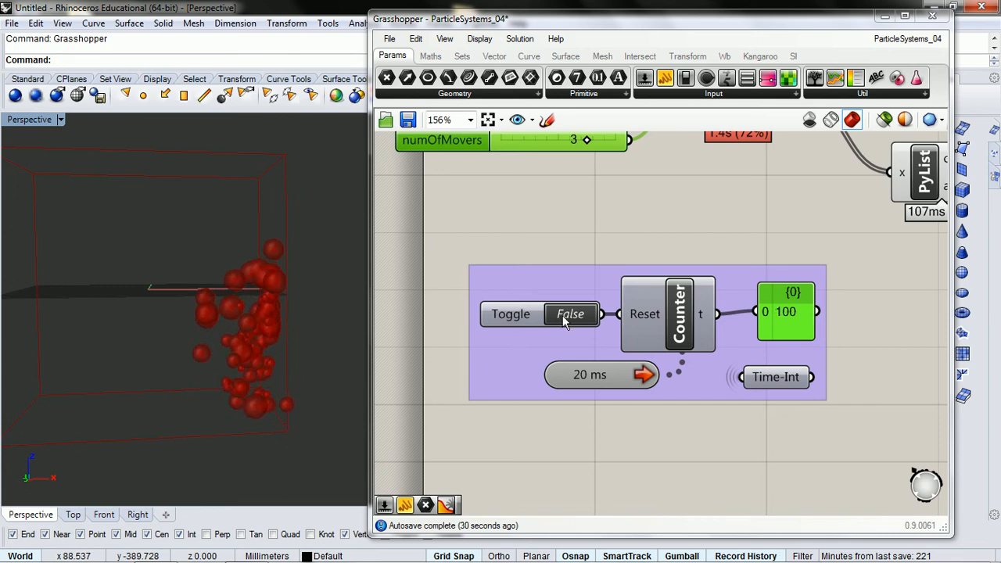
left_click(570, 314)
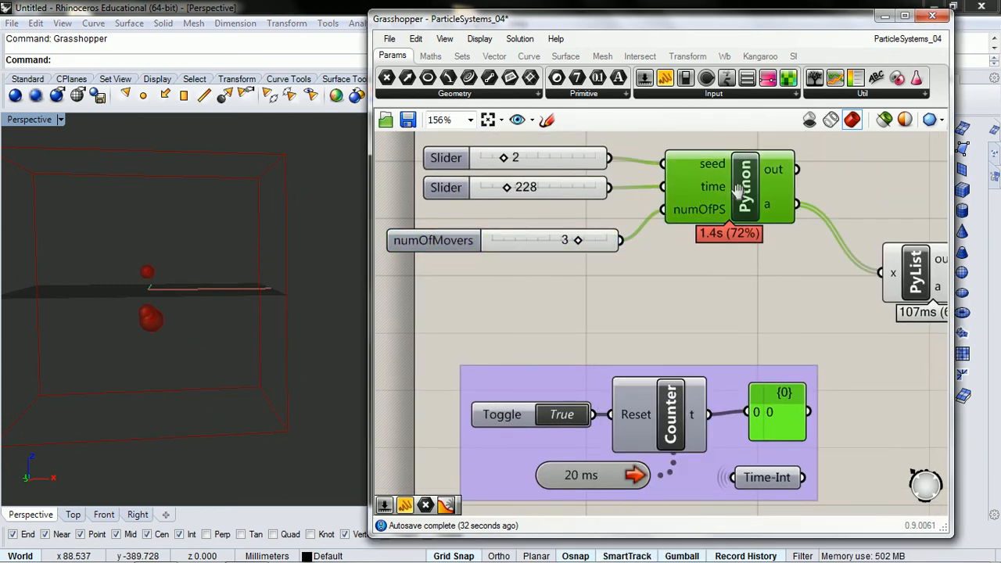
Delete the fixed [2,0,0] velocity in the ParticleSystem __init__ of the Python script.
double_click(742, 186)
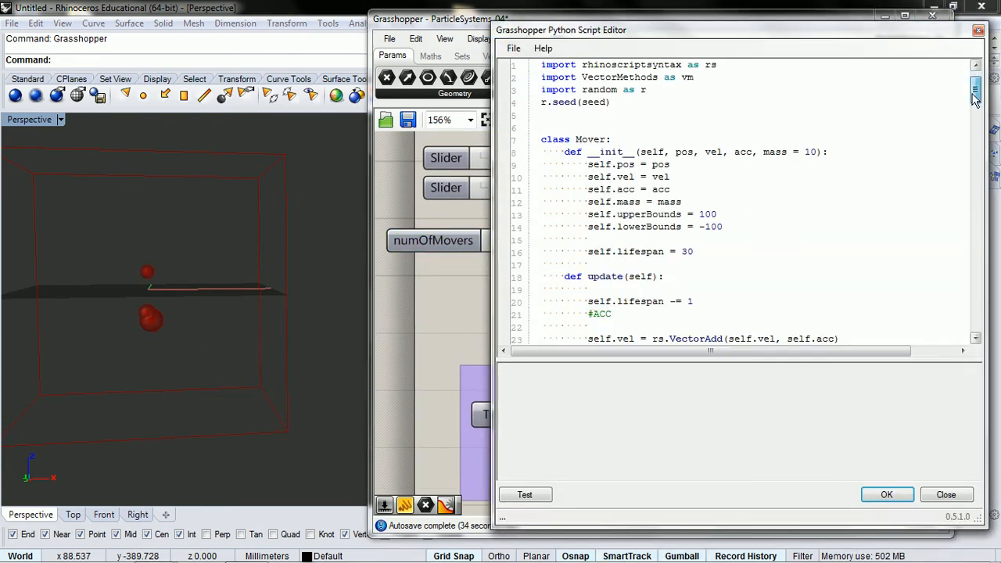
scroll("down", 3)
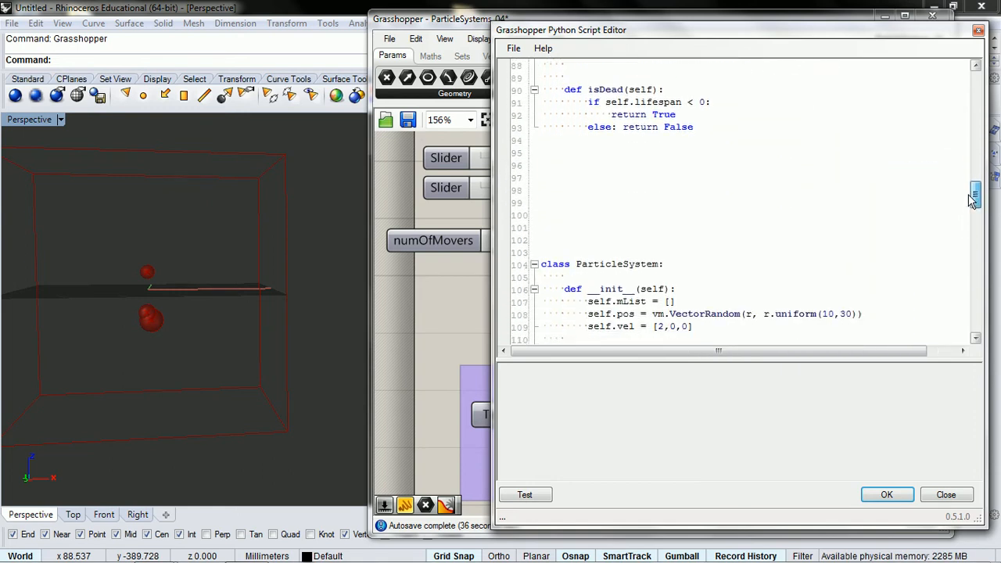
scroll("down", 3)
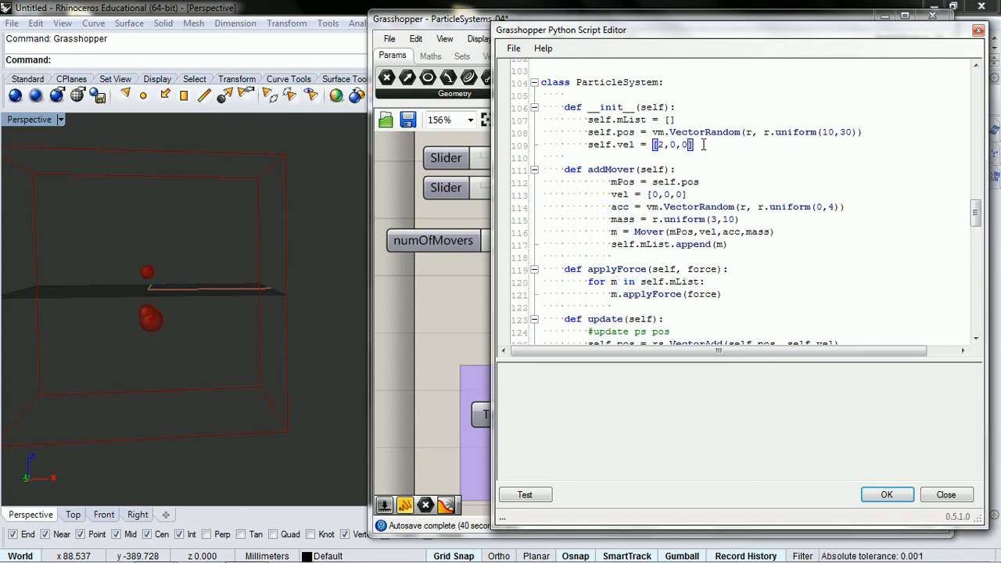
double_click(673, 145)
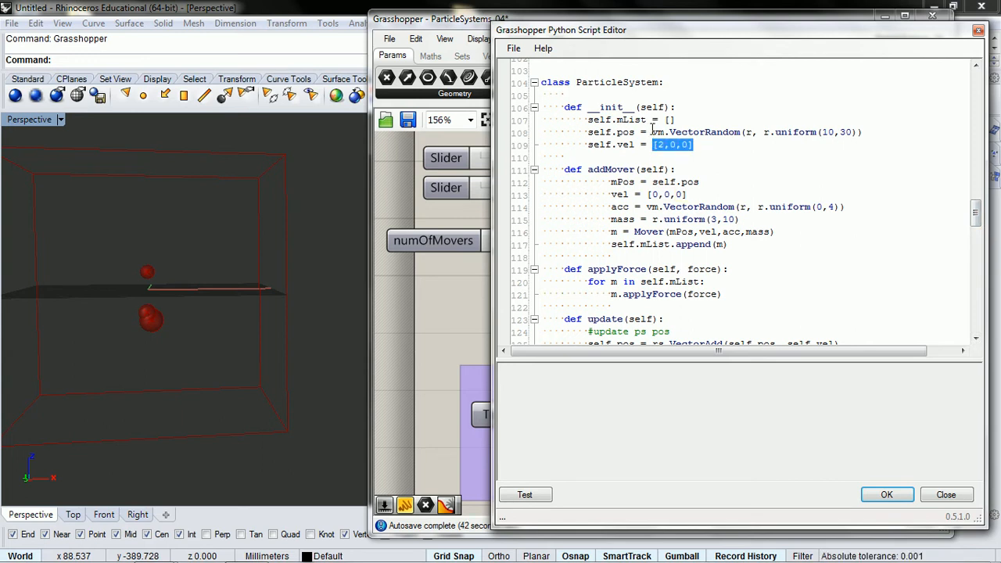
key("Delete")
type("vm.VectorRandom(")
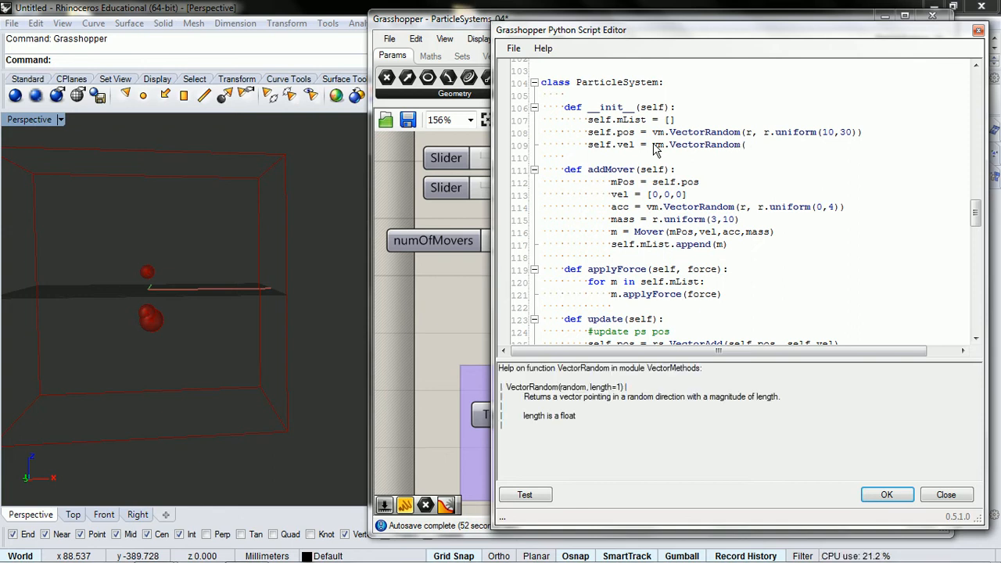
Enter vm.VectorRandom(r, r.uniform(.5,3)) as the new starting velocity.
type("r,")
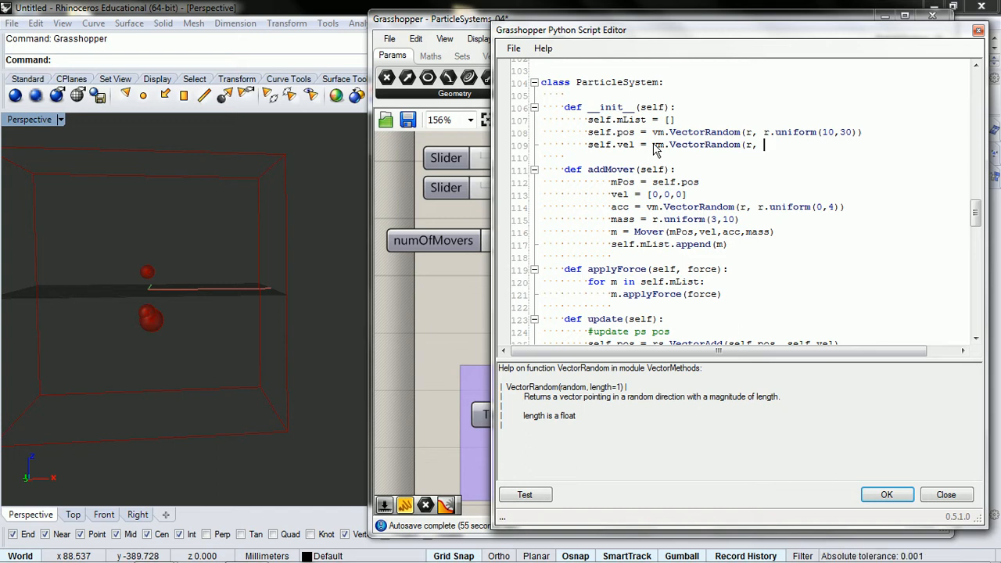
type(".")
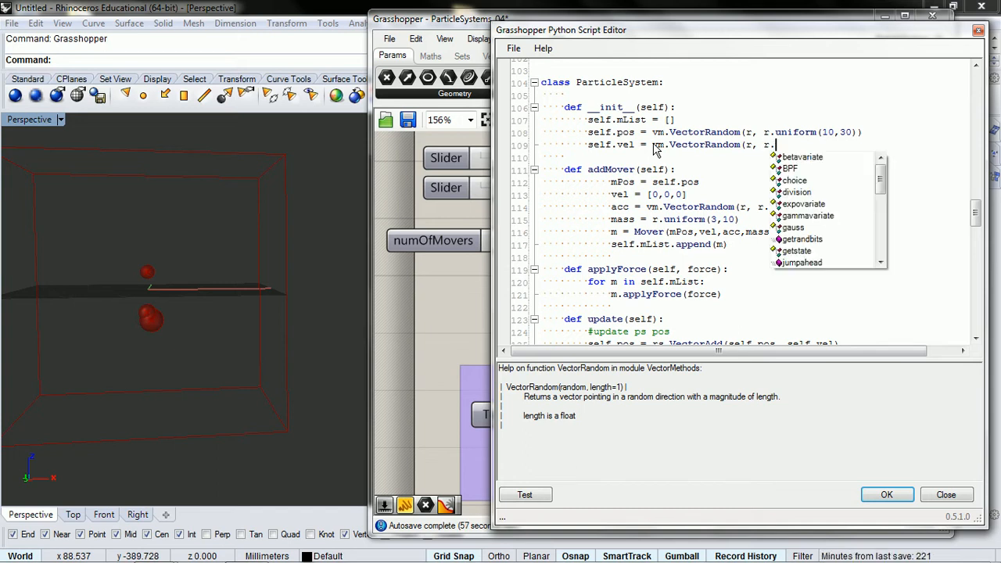
type("uniform(")
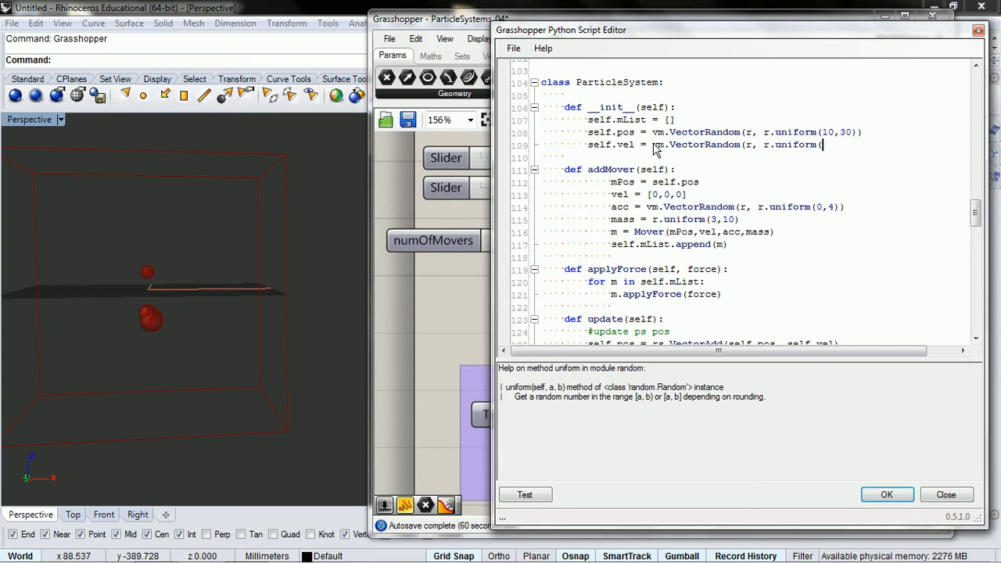
type("1,")
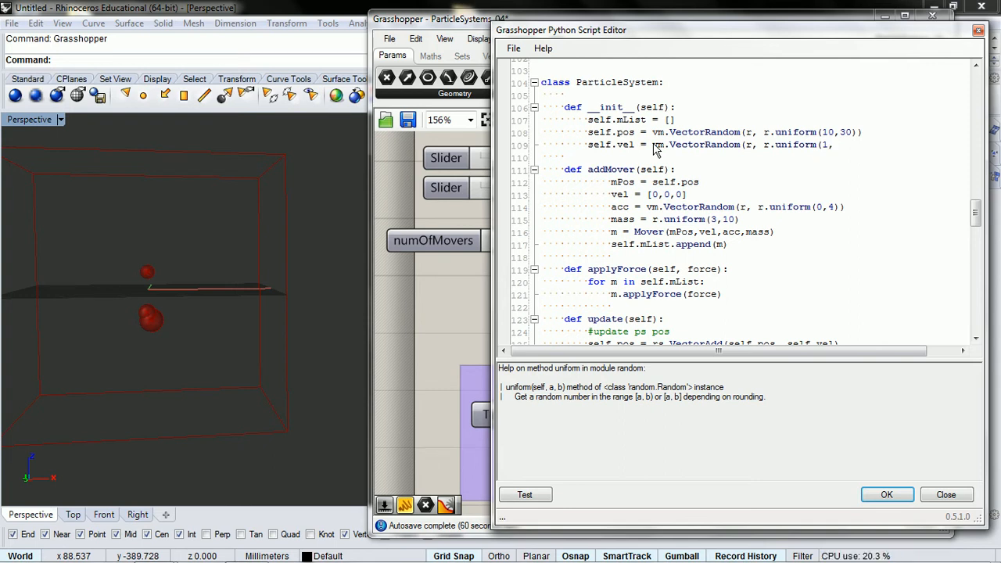
type("2)")
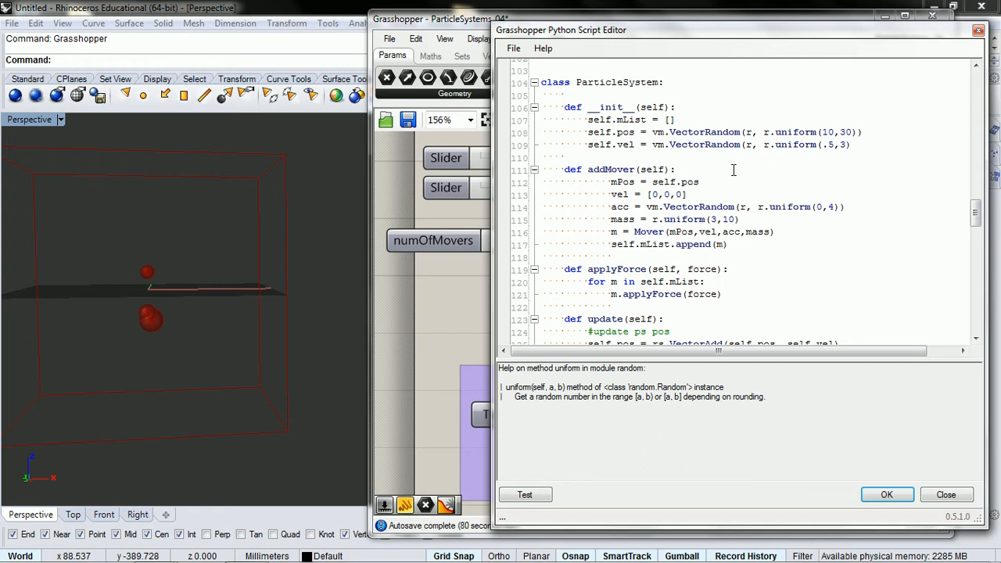
scroll("down", 3)
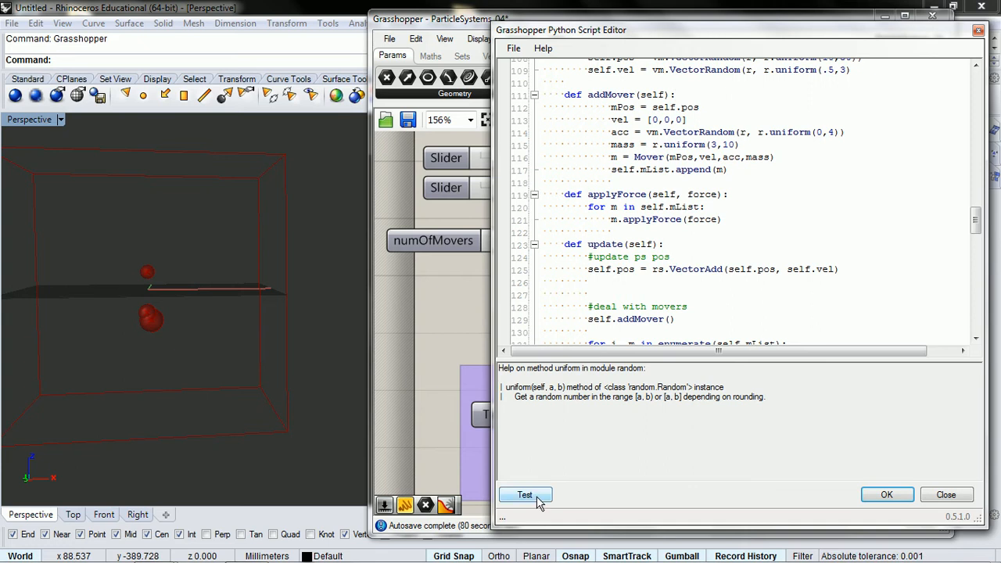
Test the script, add the missing ')' on line 109, and accept the changes.
left_click(525, 495)
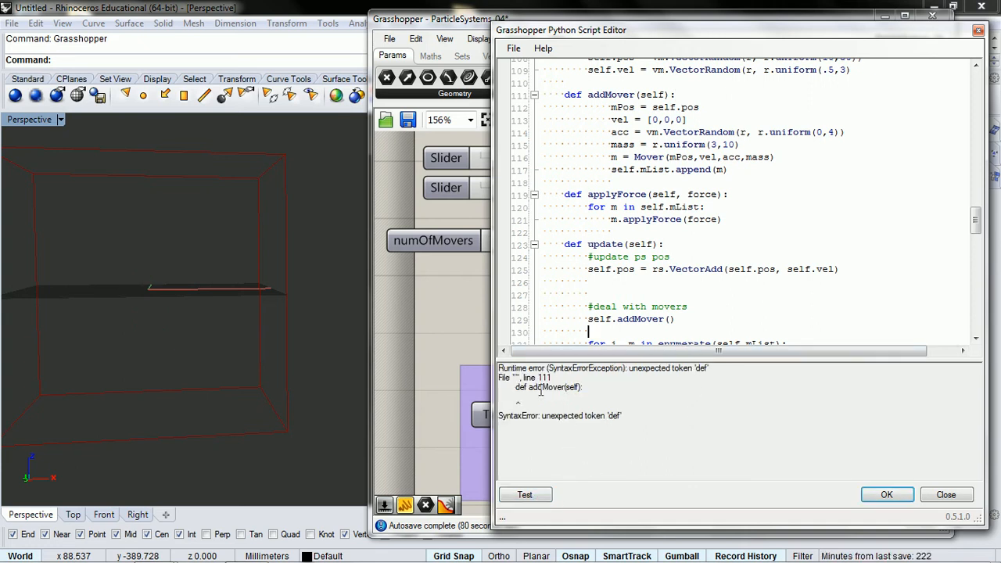
scroll("up", 3)
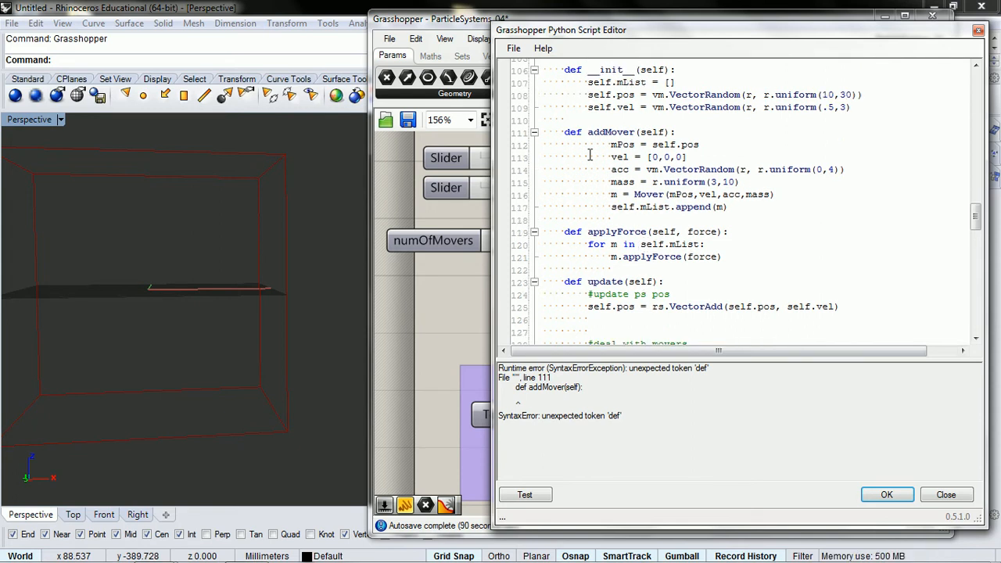
mouse_move(842, 120)
type(")")
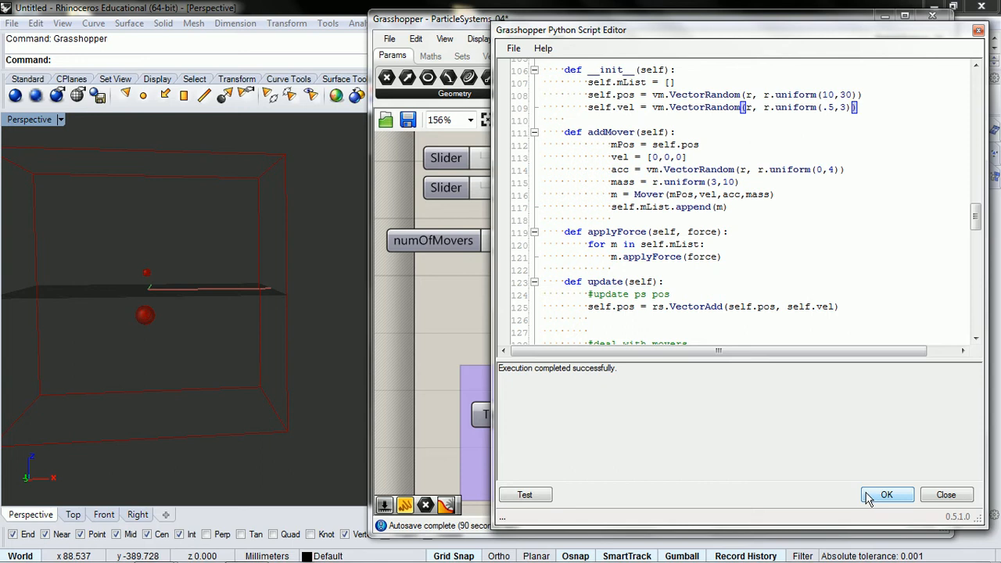
left_click(886, 494)
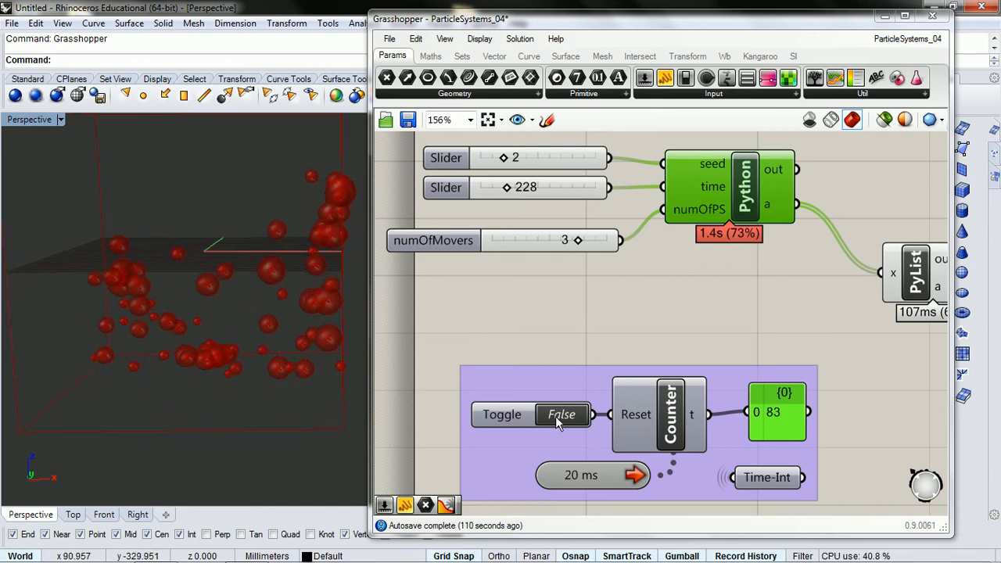
Run the counter so the spheres spread to step 384, then reset it to 0.
left_click(562, 415)
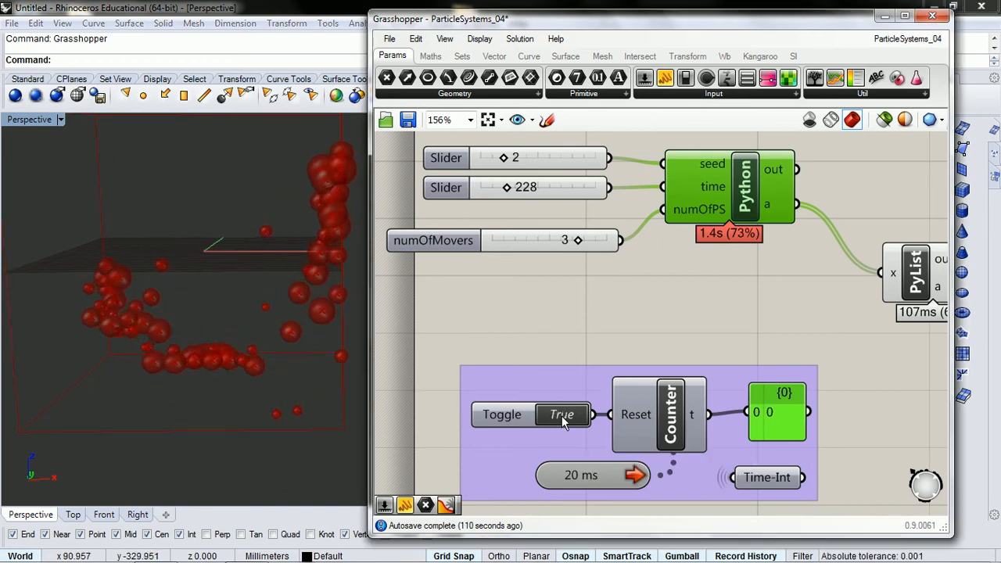
double_click(562, 414)
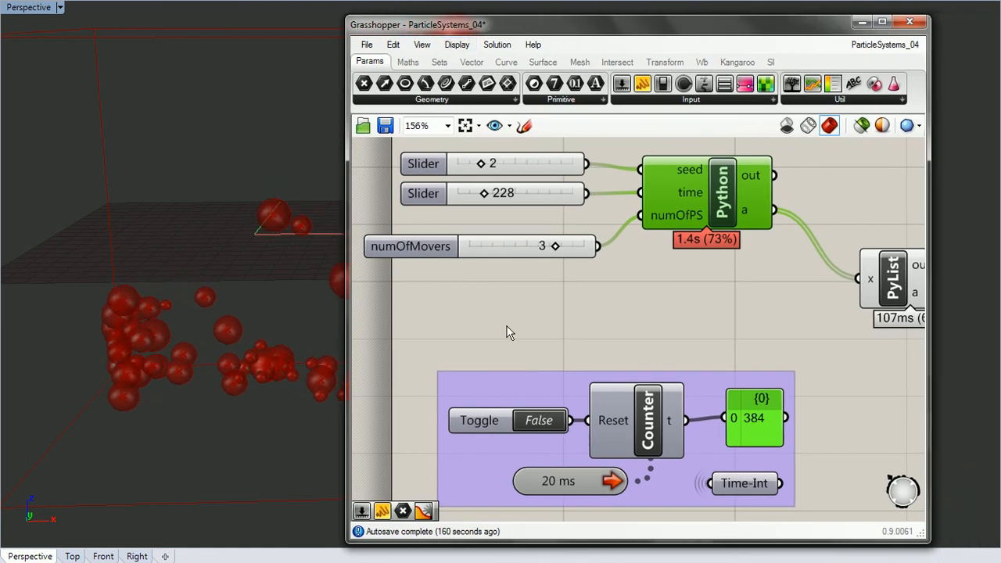
left_click(539, 420)
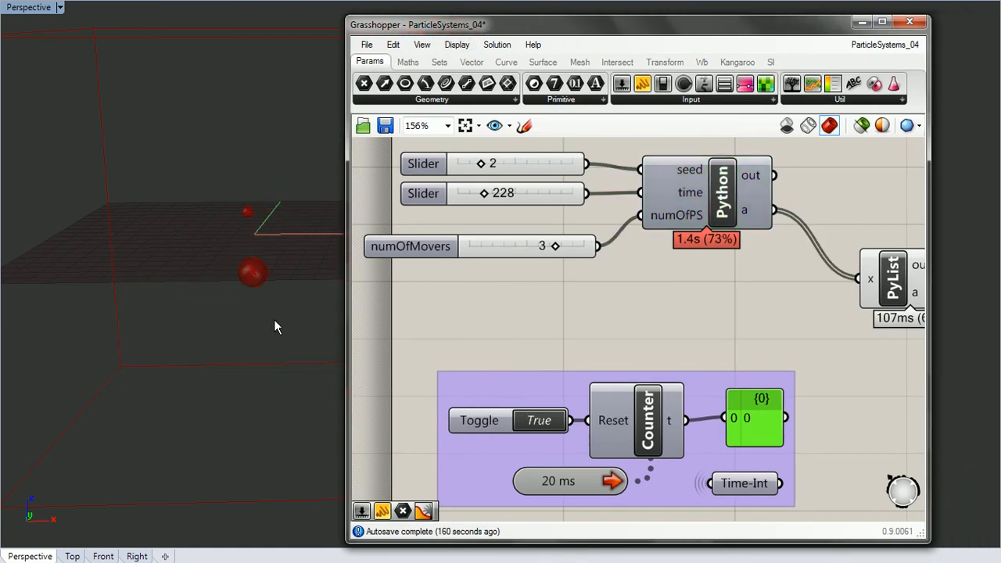
mouse_move(213, 379)
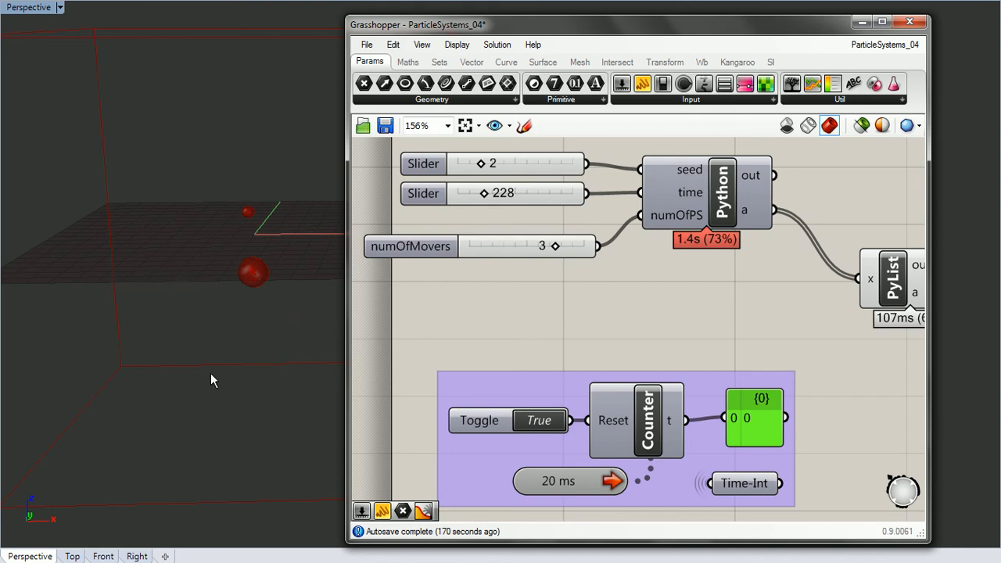